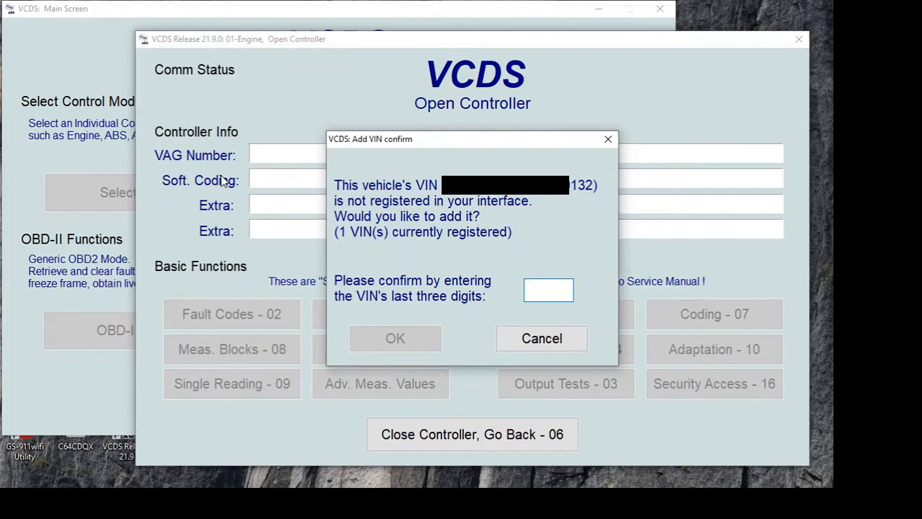
Decline the Add VIN prompt so the engine controller opens unregistered
{"action": "left_click", "coordinate": [548, 290]}
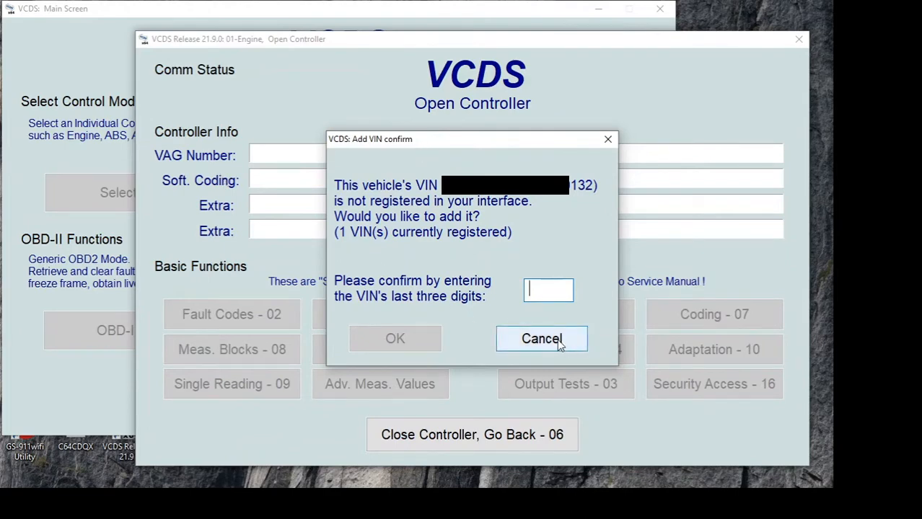
{"action": "left_click", "coordinate": [541, 339]}
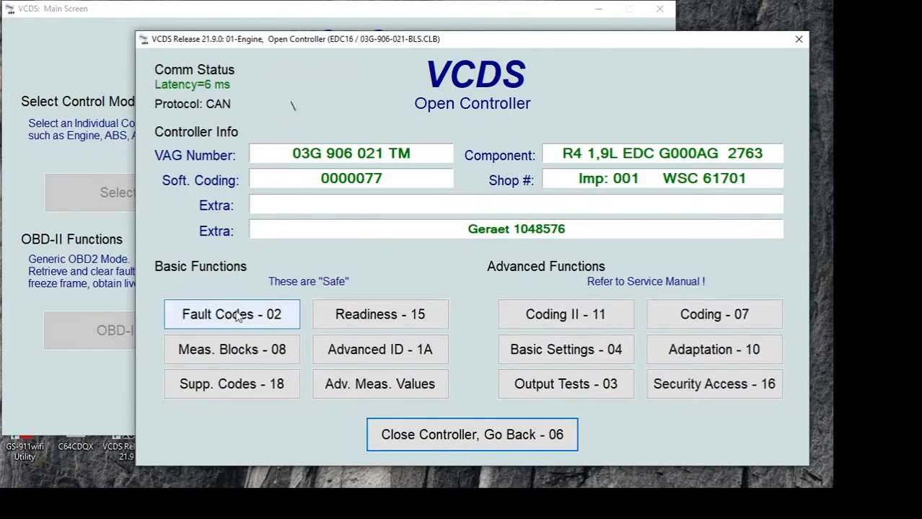
{"action": "left_click", "coordinate": [231, 314]}
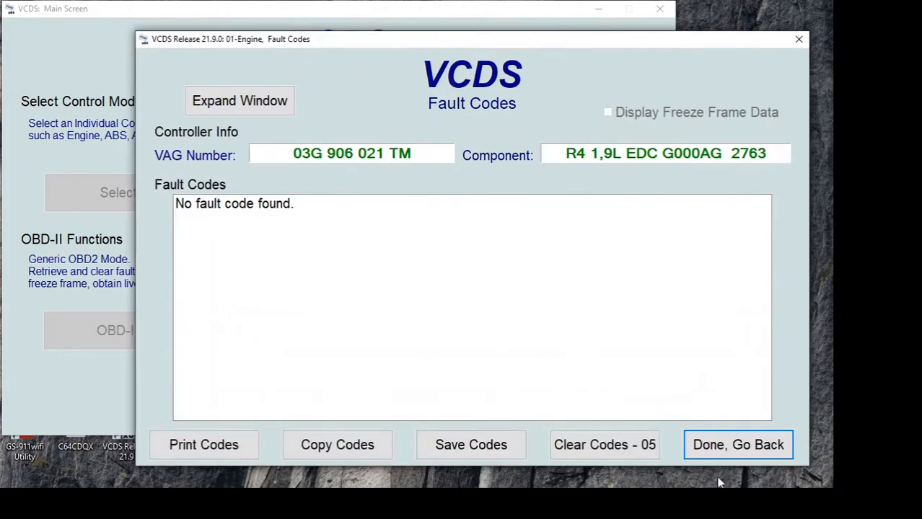
{"action": "left_click", "coordinate": [737, 444]}
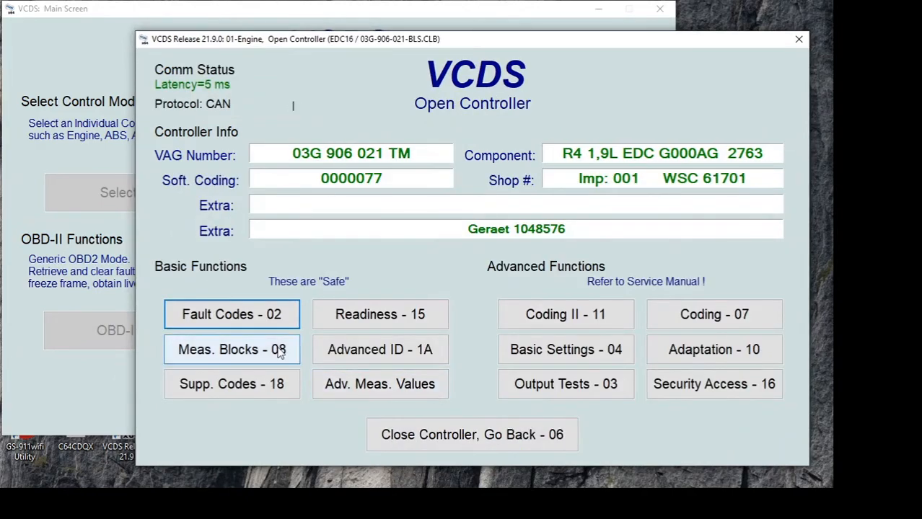
{"action": "left_click", "coordinate": [231, 349]}
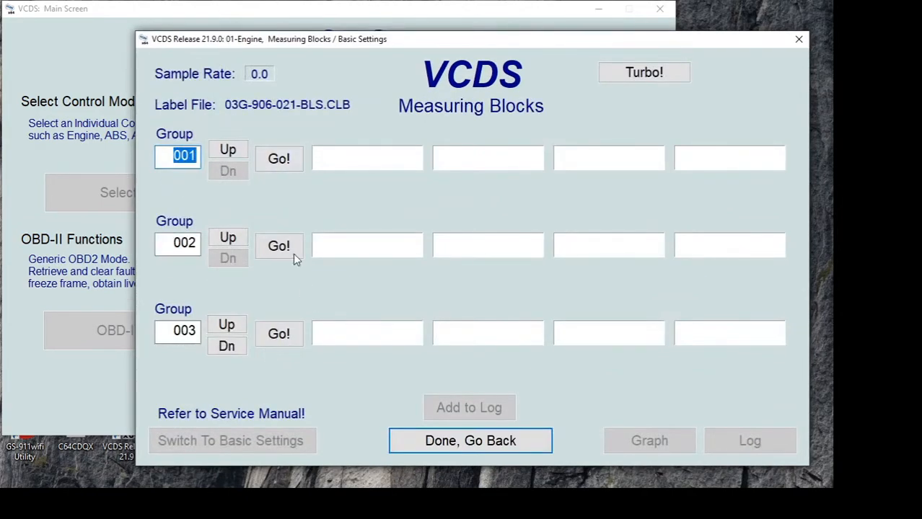
{"action": "left_click", "coordinate": [279, 159]}
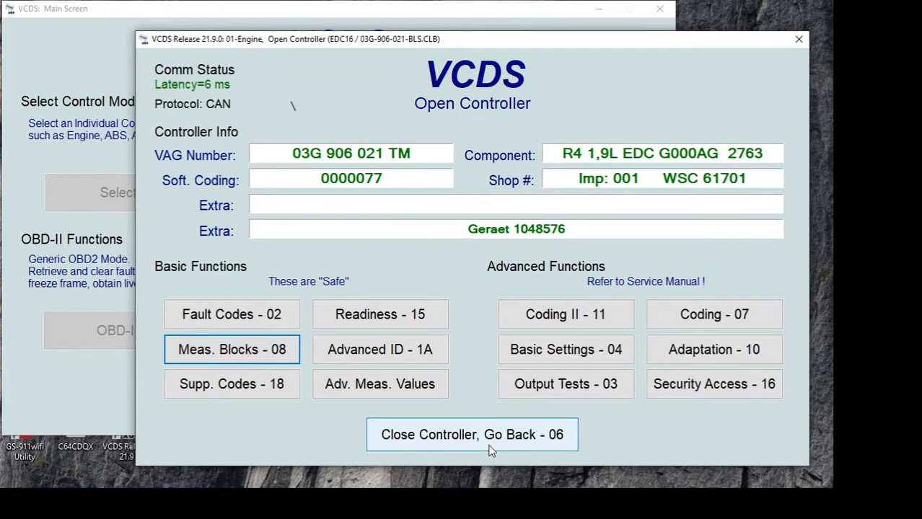
{"action": "mouse_move", "coordinate": [565, 349]}
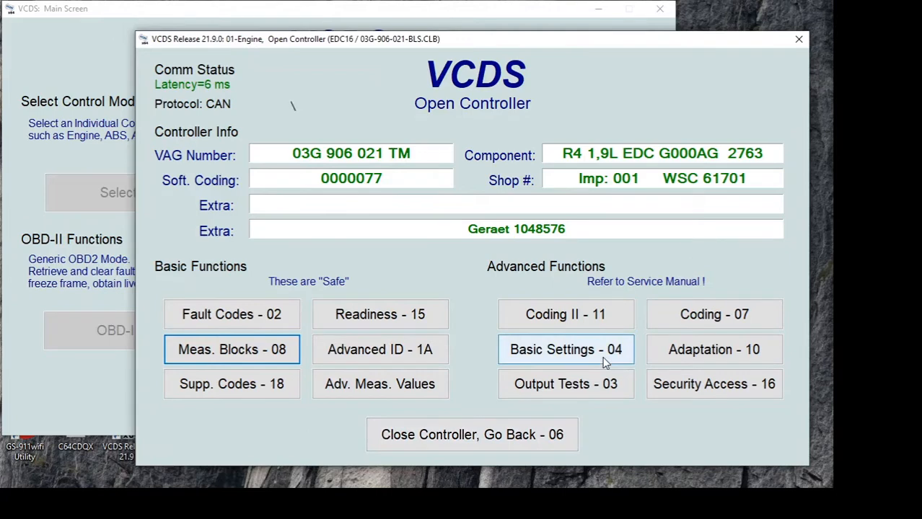
Enter Basic Settings - 04 and confirm the VIN's last three digits 132 to register it
{"action": "left_click", "coordinate": [565, 350]}
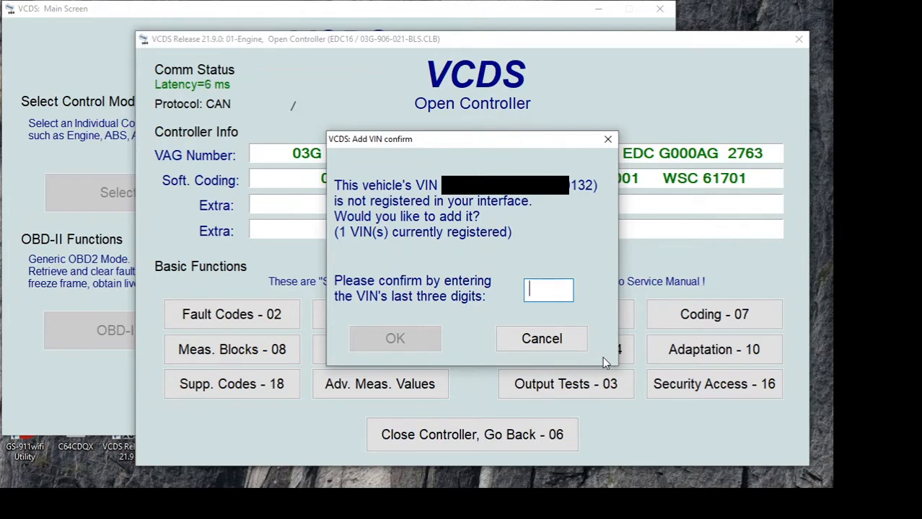
{"action": "mouse_move", "coordinate": [606, 450]}
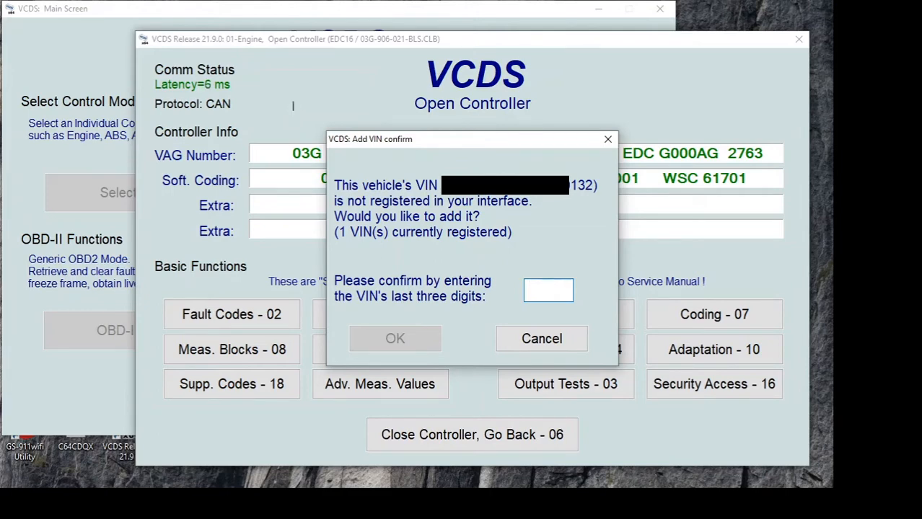
{"action": "type", "text": "132"}
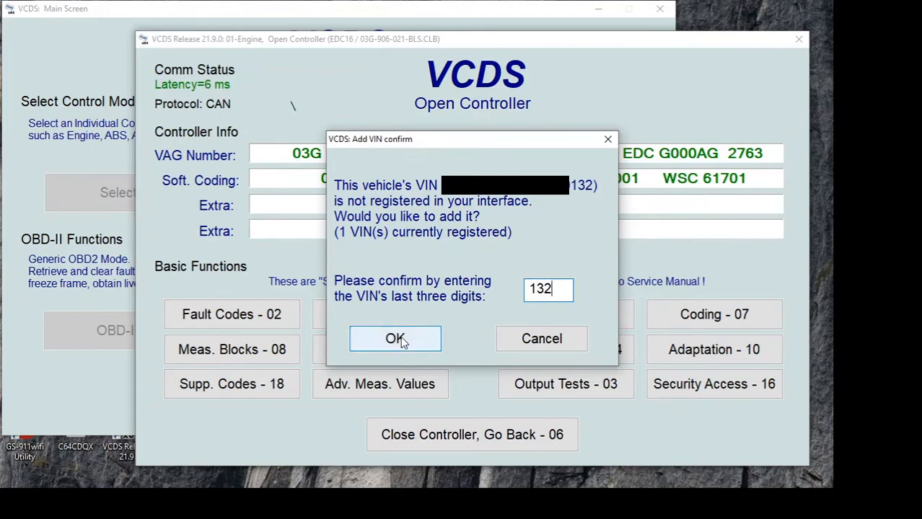
{"action": "left_click", "coordinate": [395, 339]}
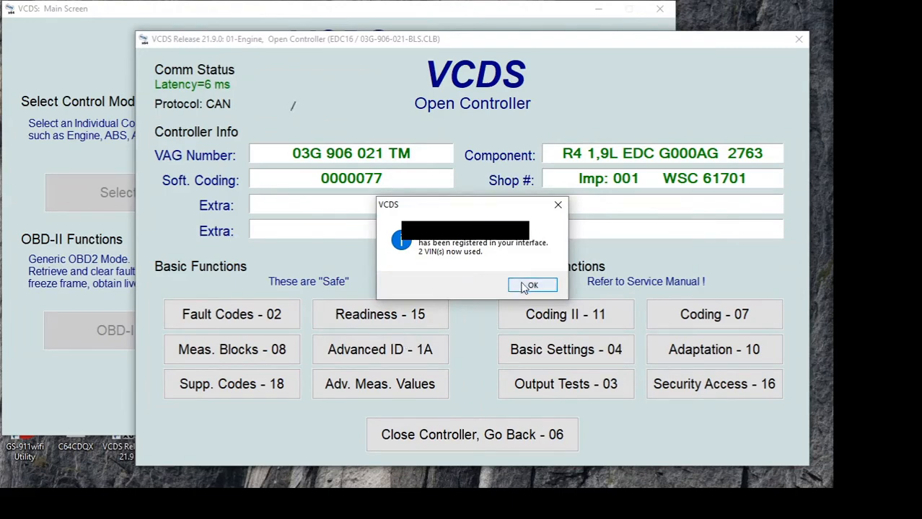
Acknowledge the registration, glance at the basic settings groups, and return to the controller
{"action": "left_click", "coordinate": [531, 286]}
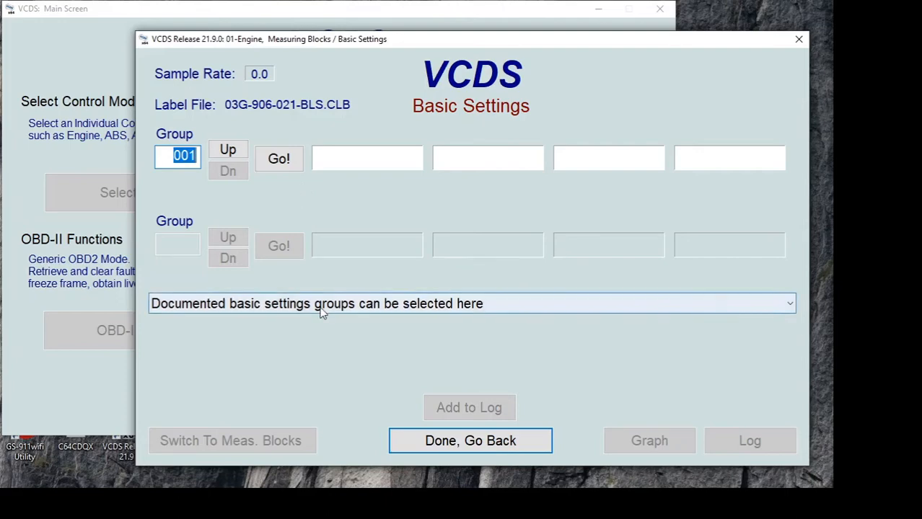
{"action": "left_click", "coordinate": [786, 303]}
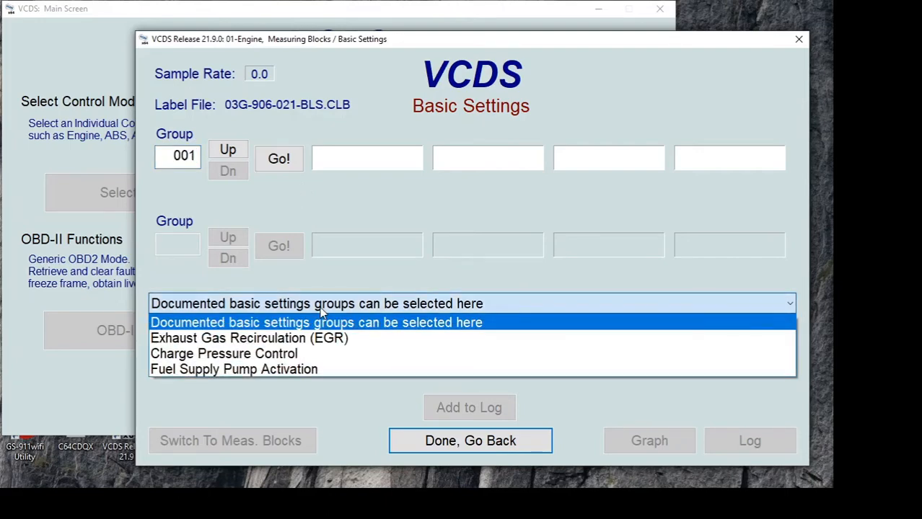
{"action": "left_click", "coordinate": [316, 323]}
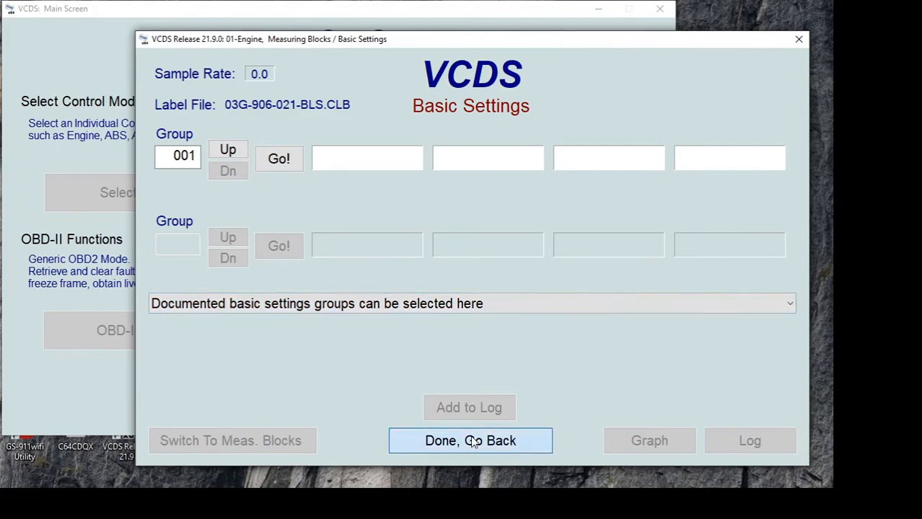
{"action": "left_click", "coordinate": [470, 441]}
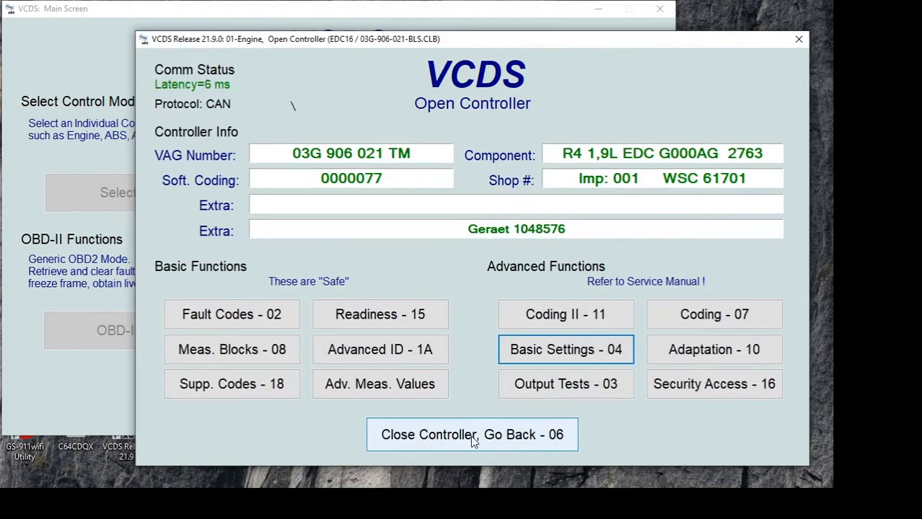
View the adaptation channels, leave Adaptation - 10, and close the engine controller
{"action": "left_click", "coordinate": [712, 349]}
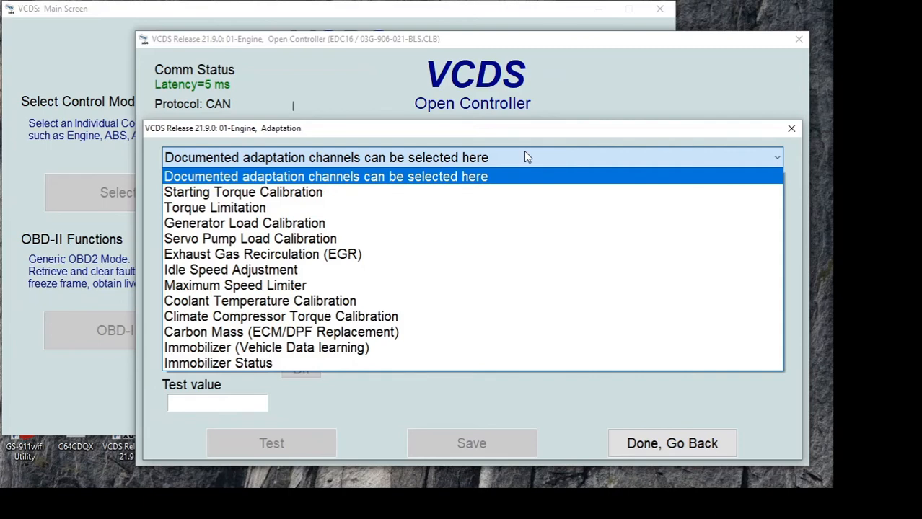
{"action": "left_click", "coordinate": [326, 176]}
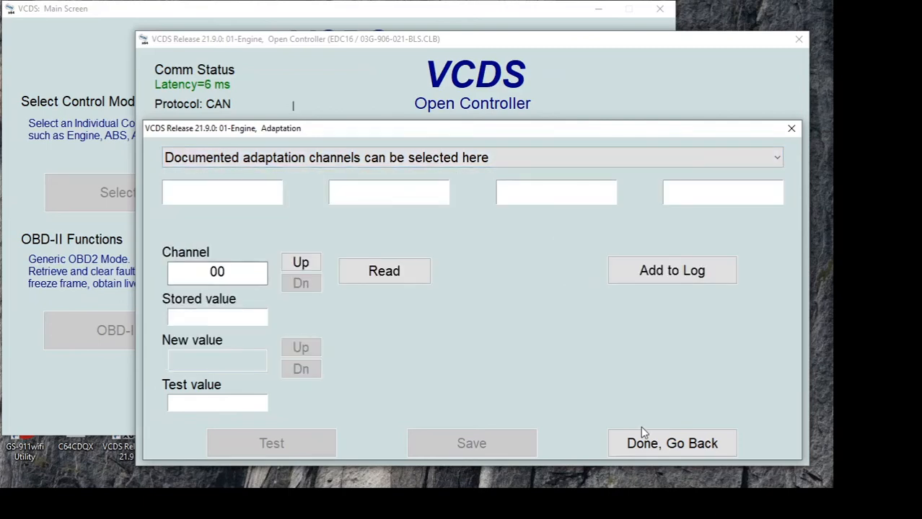
{"action": "left_click", "coordinate": [673, 442]}
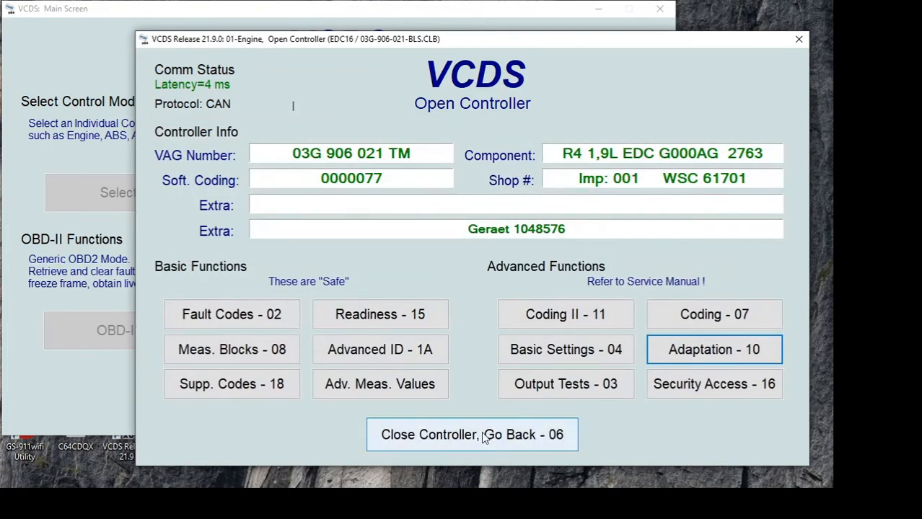
{"action": "left_click", "coordinate": [471, 434]}
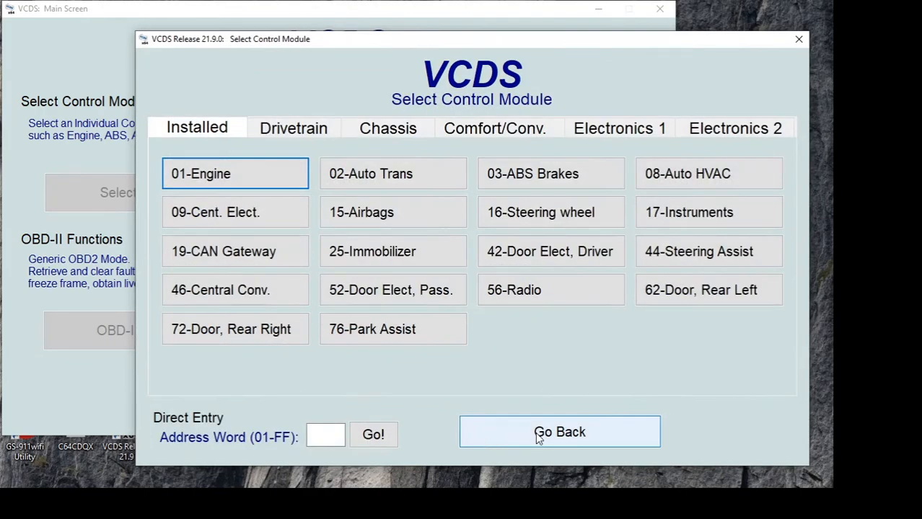